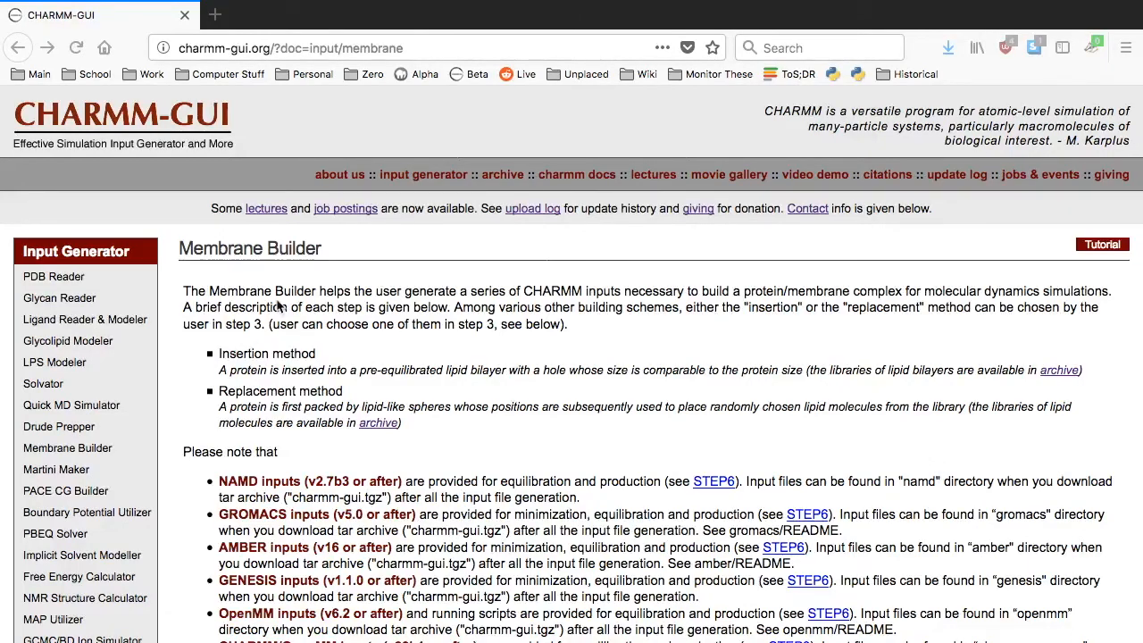
Step: Scroll the Membrane Builder page down to the Protein/Membrane System input form
{"action": "scroll", "scroll_direction": "down", "scroll_amount": 3}
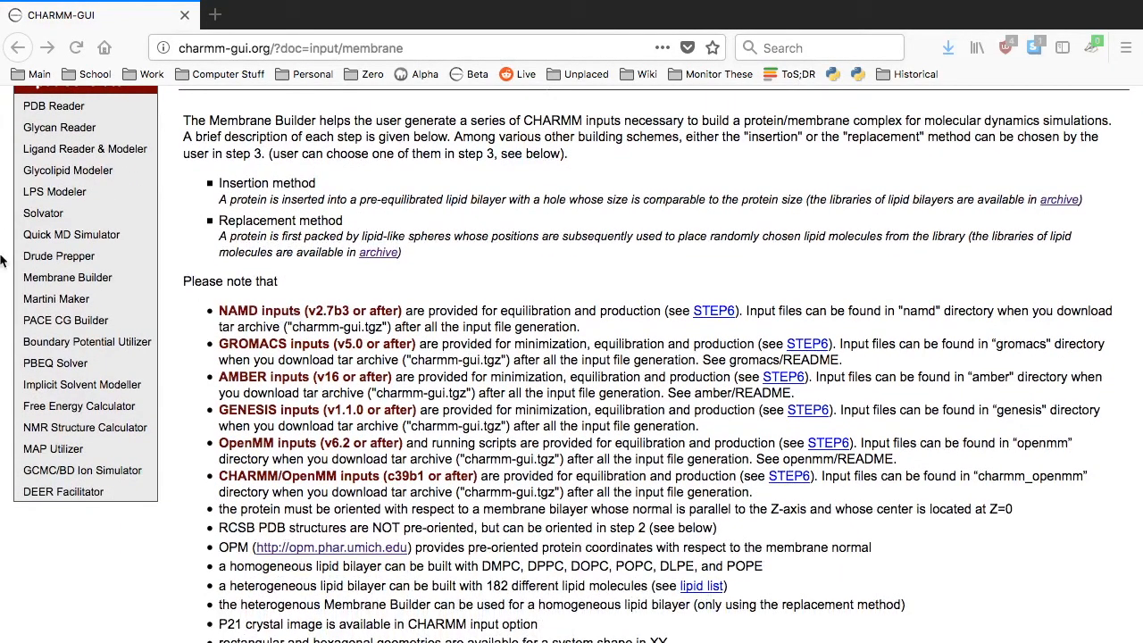
{"action": "mouse_move", "coordinate": [921, 287]}
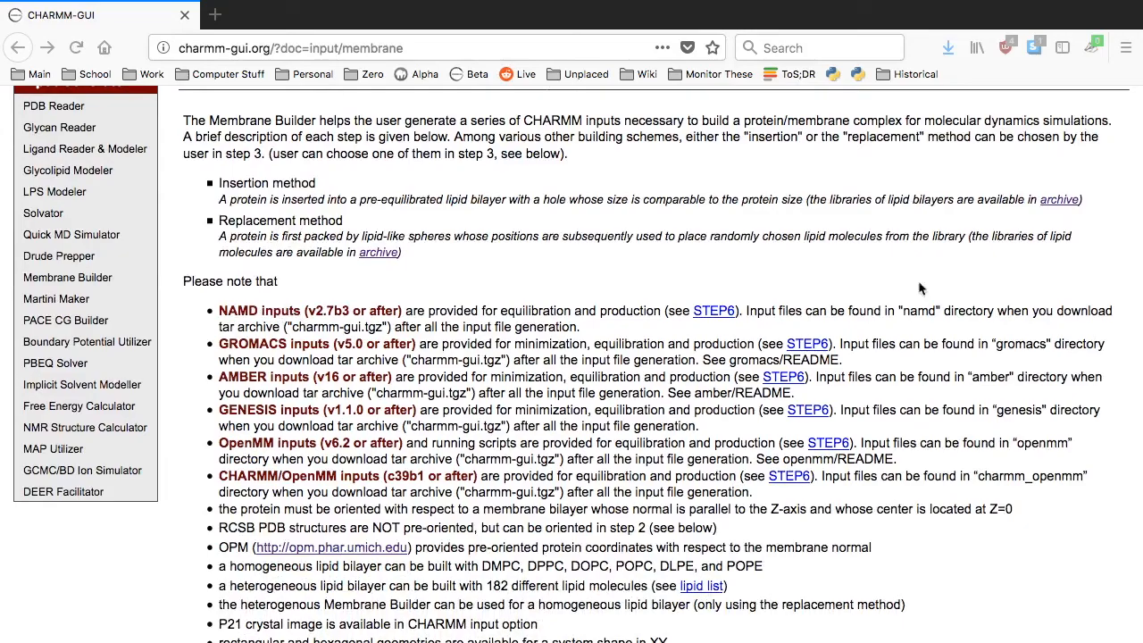
{"action": "scroll", "scroll_direction": "down", "scroll_amount": 3}
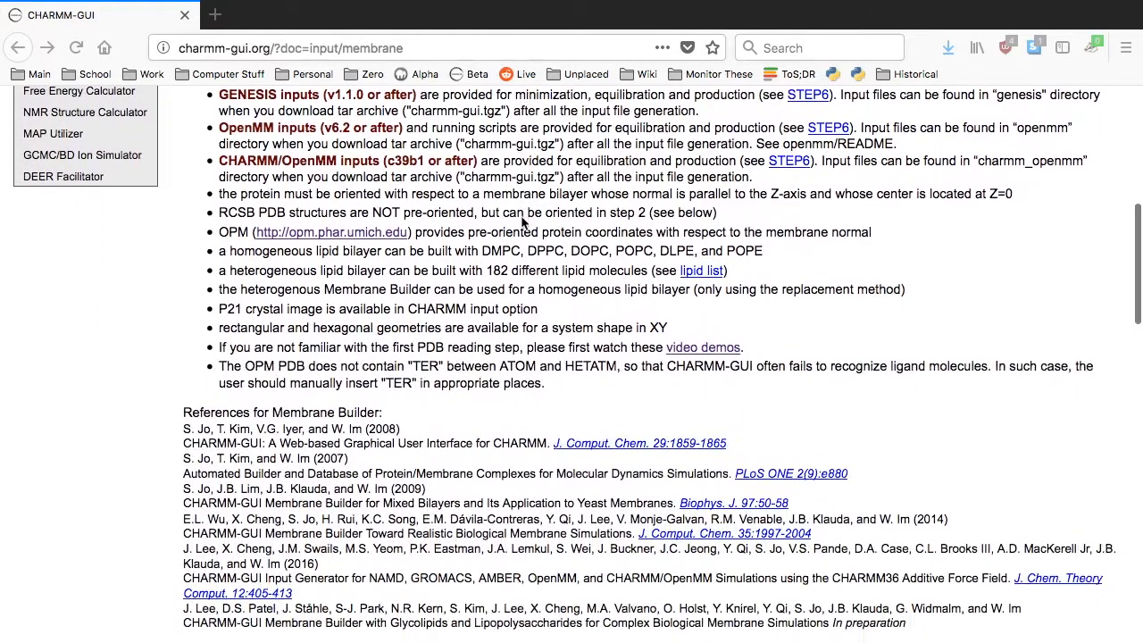
{"action": "scroll", "scroll_direction": "down", "scroll_amount": 3}
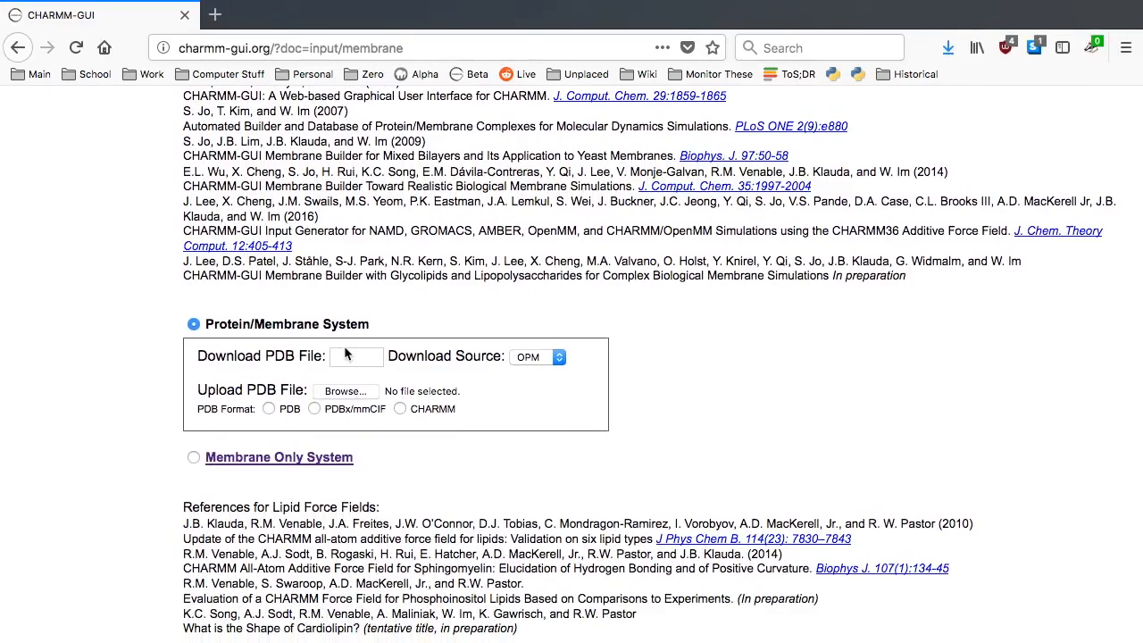
Step: Enter PDB ID 1NQE with OPM as source and proceed to Select Model/Chain
{"action": "left_click", "coordinate": [357, 357]}
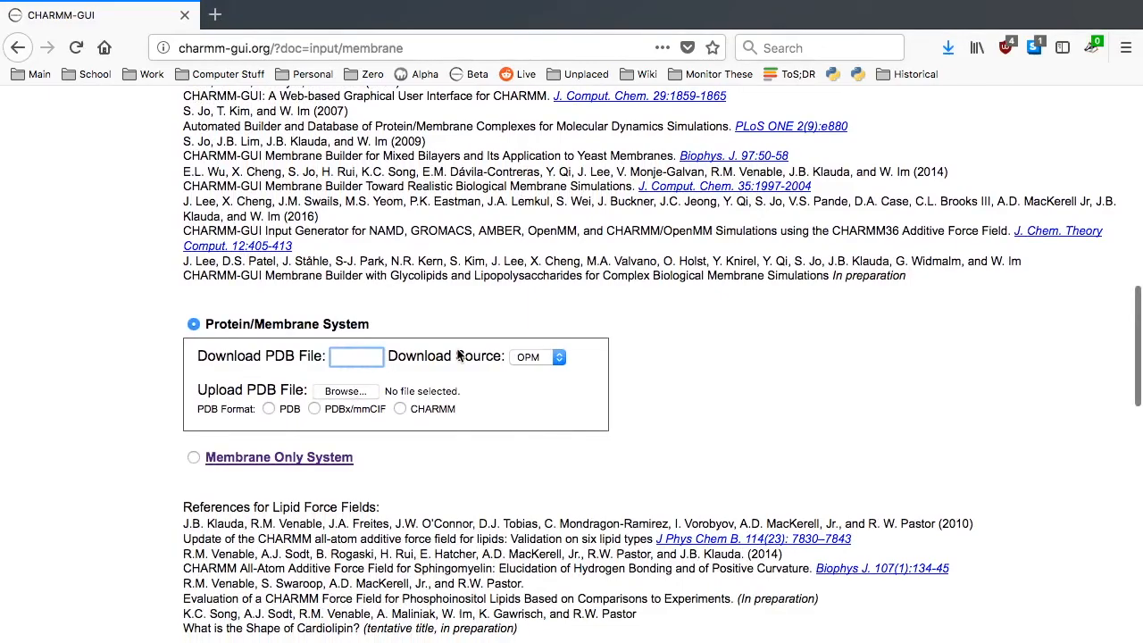
{"action": "type", "text": "1NQE"}
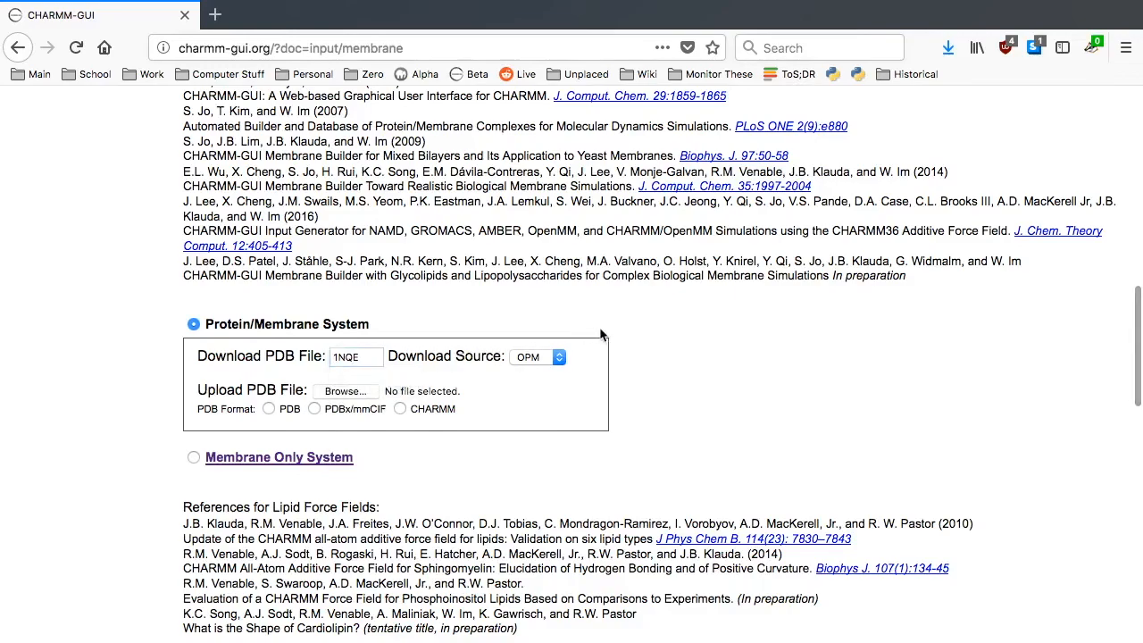
{"action": "scroll", "scroll_direction": "down", "scroll_amount": 3}
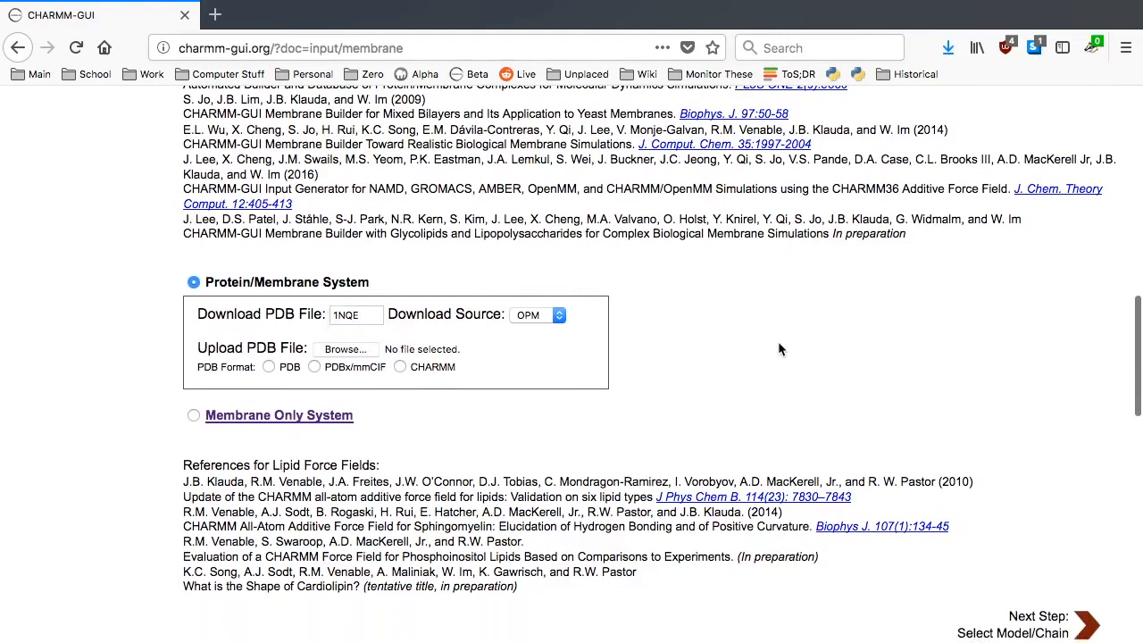
{"action": "left_click", "coordinate": [1085, 442]}
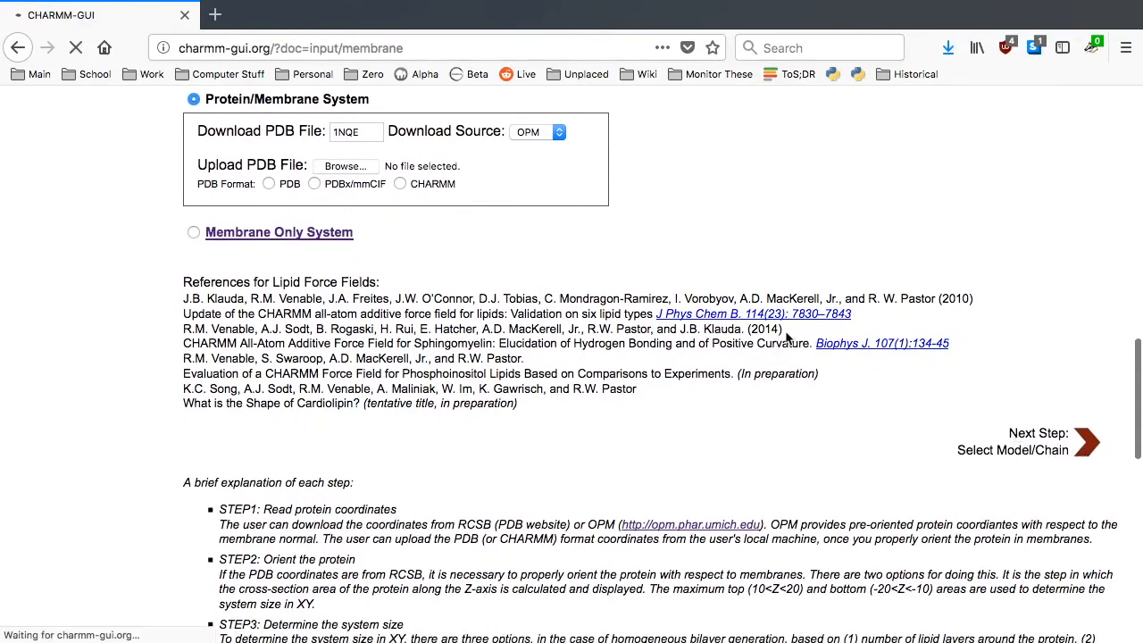
Step: Keep the protein chain, advance through Manipulate PDB and generate the oriented PDB, closing the Jmol preview
{"action": "left_click", "coordinate": [1085, 441]}
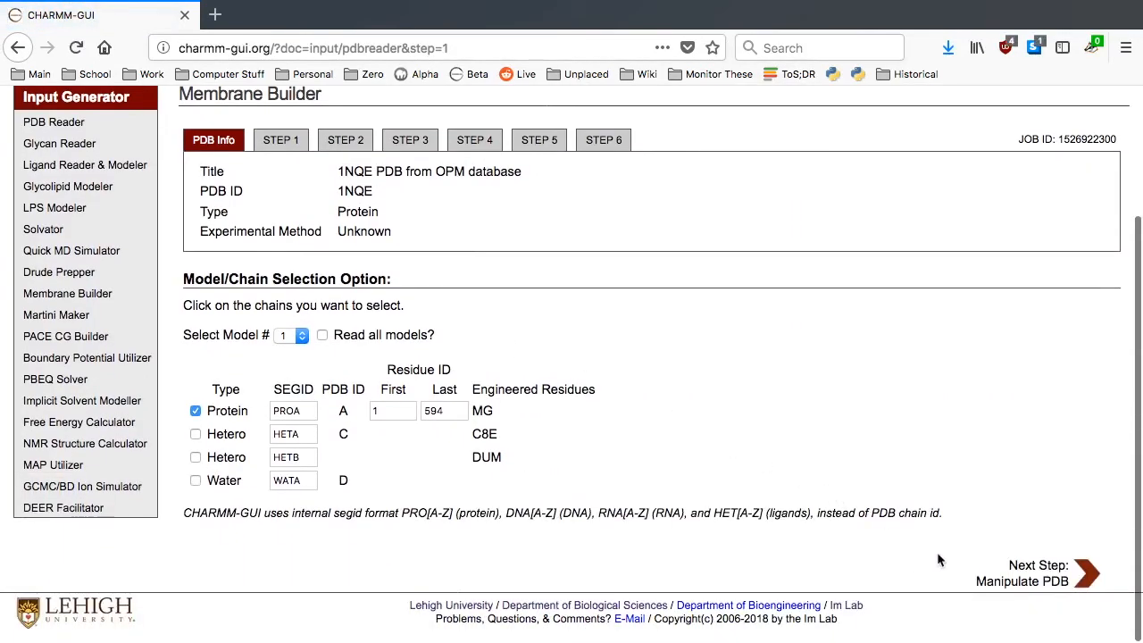
{"action": "left_click", "coordinate": [1085, 572]}
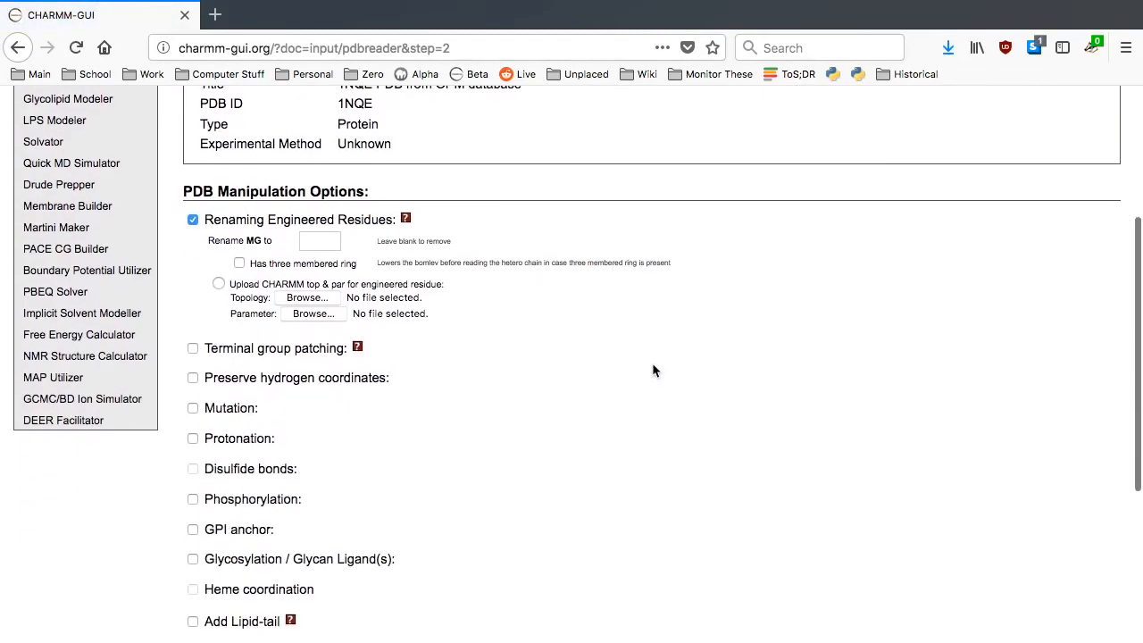
{"action": "scroll", "scroll_direction": "down", "scroll_amount": 3}
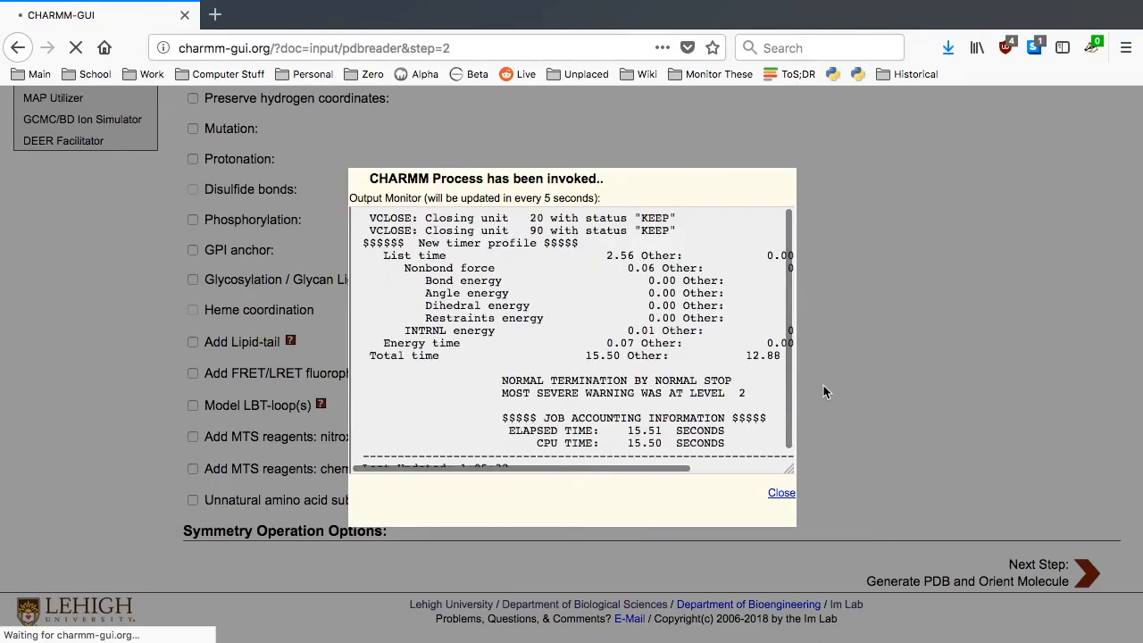
{"action": "left_click", "coordinate": [781, 493]}
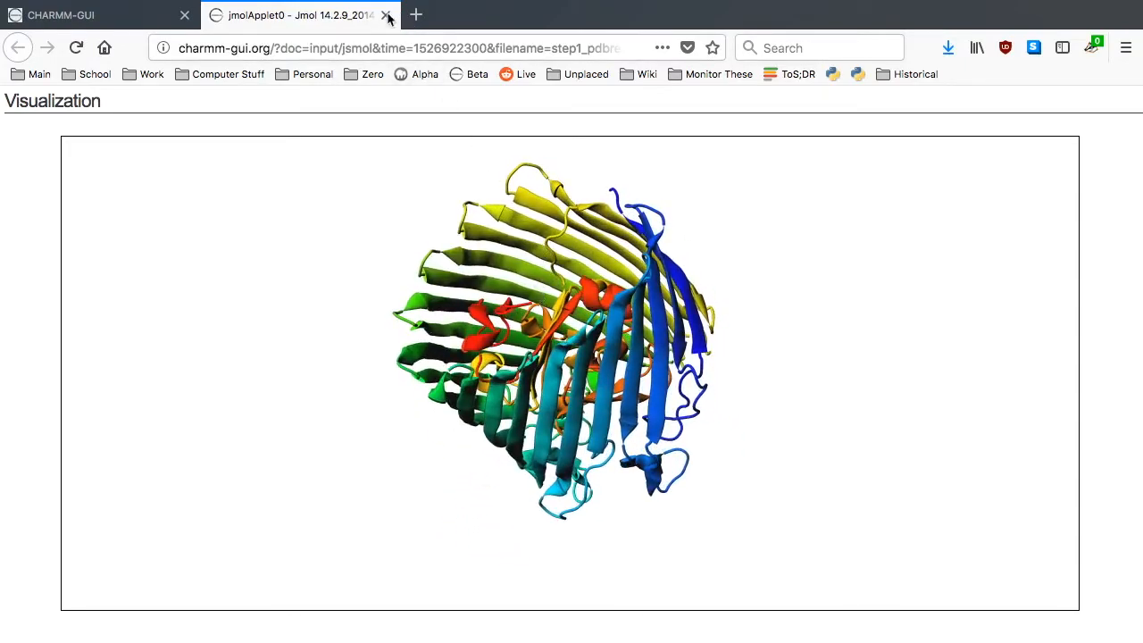
{"action": "left_click", "coordinate": [385, 16]}
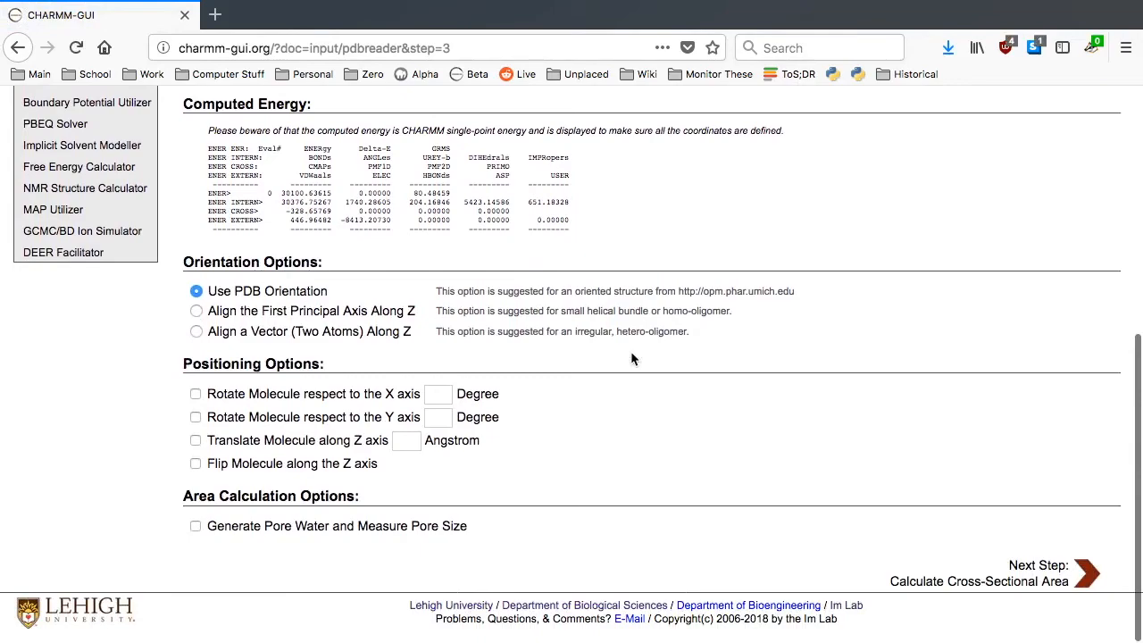
Step: Enable Generate Pore Water with Measure Pore Size
{"action": "left_click", "coordinate": [196, 525]}
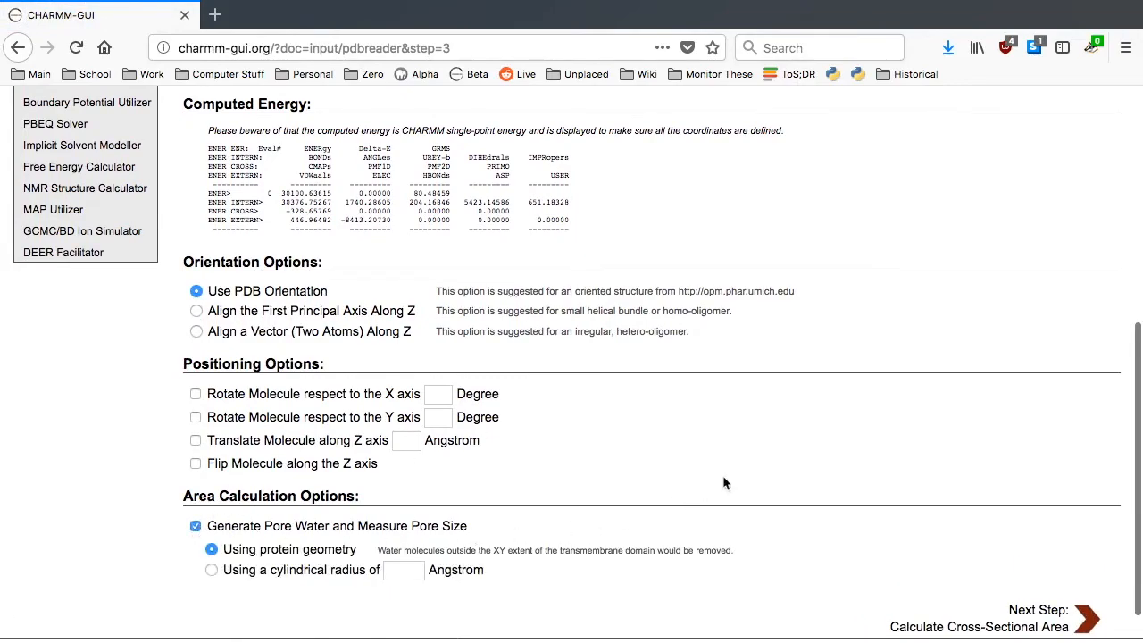
{"action": "scroll", "scroll_direction": "down", "scroll_amount": 3}
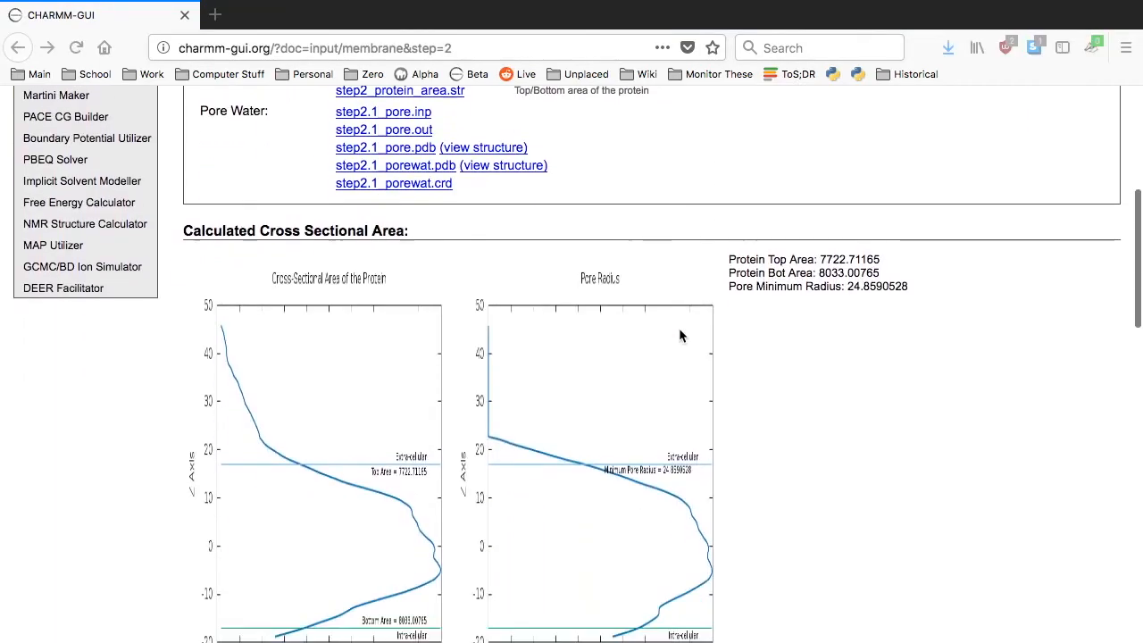
Step: Scroll to System Size Determination, expand the LPS category and open the LPSA entry settings
{"action": "scroll", "scroll_direction": "down", "scroll_amount": 3}
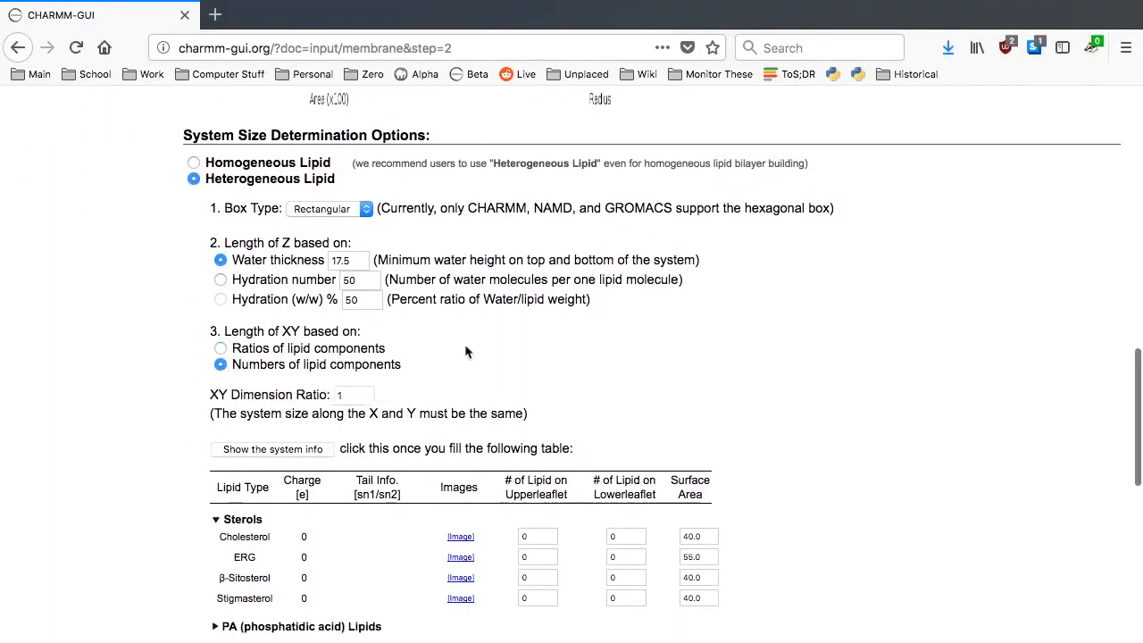
{"action": "scroll", "scroll_direction": "down", "scroll_amount": 3}
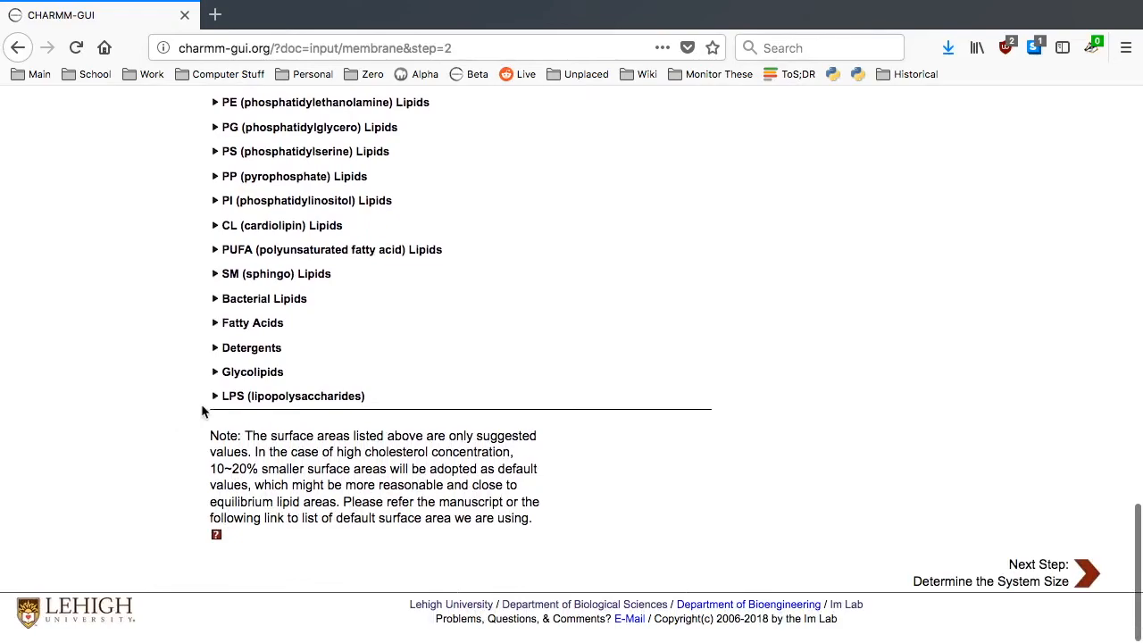
{"action": "left_click", "coordinate": [214, 396]}
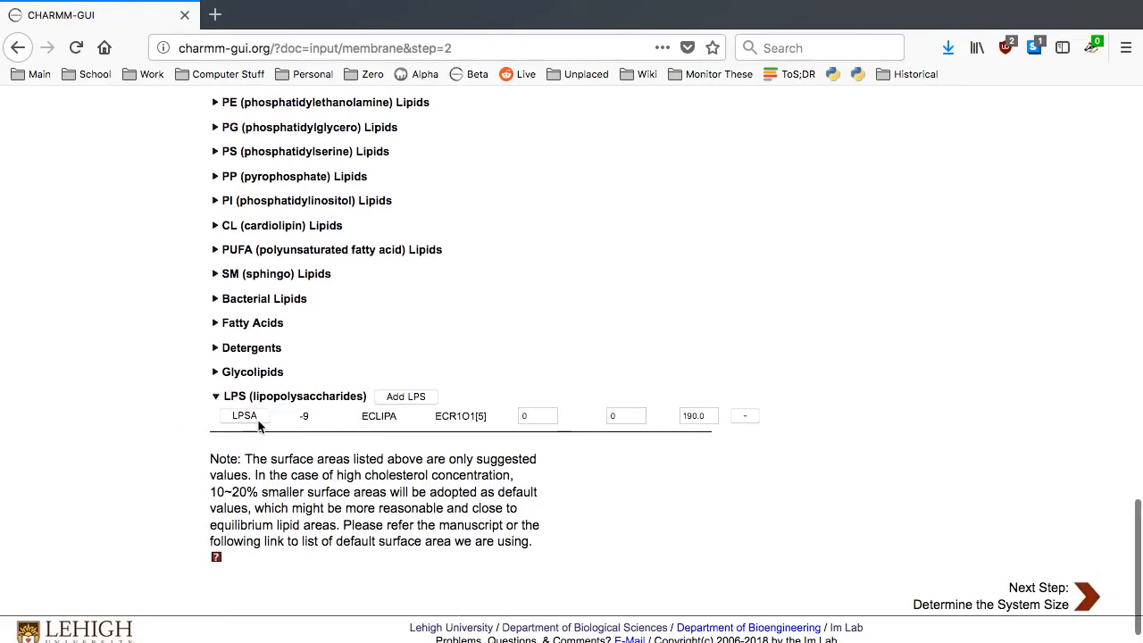
{"action": "left_click", "coordinate": [406, 397]}
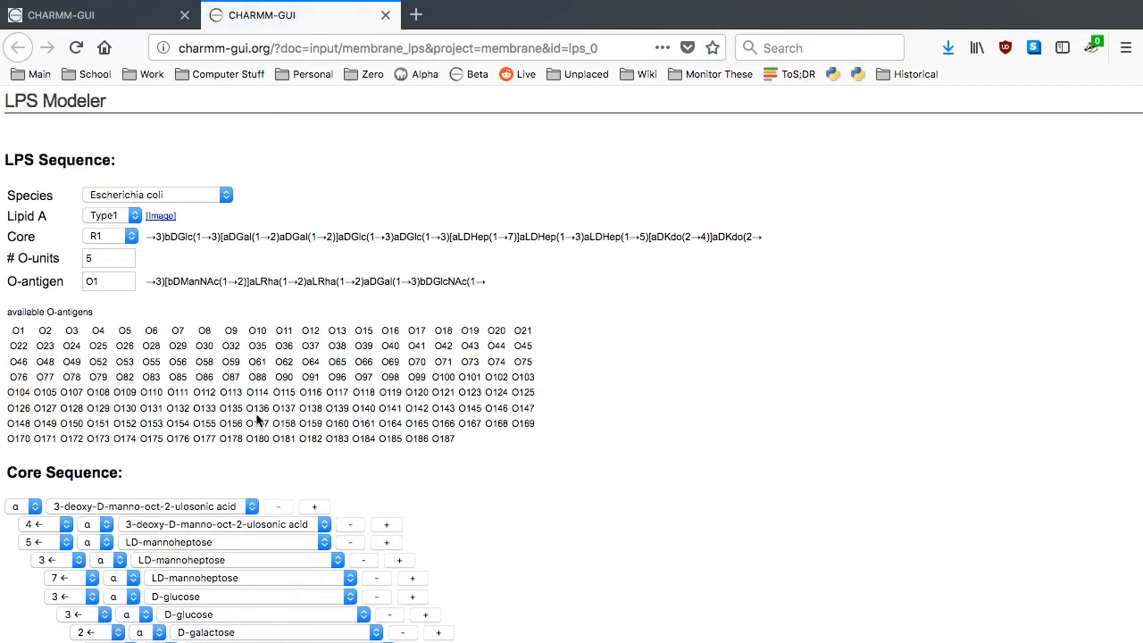
Step: Set the LPS to an E. coli K12 core with 2 O-units of the O6 O-antigen
{"action": "left_click", "coordinate": [111, 236]}
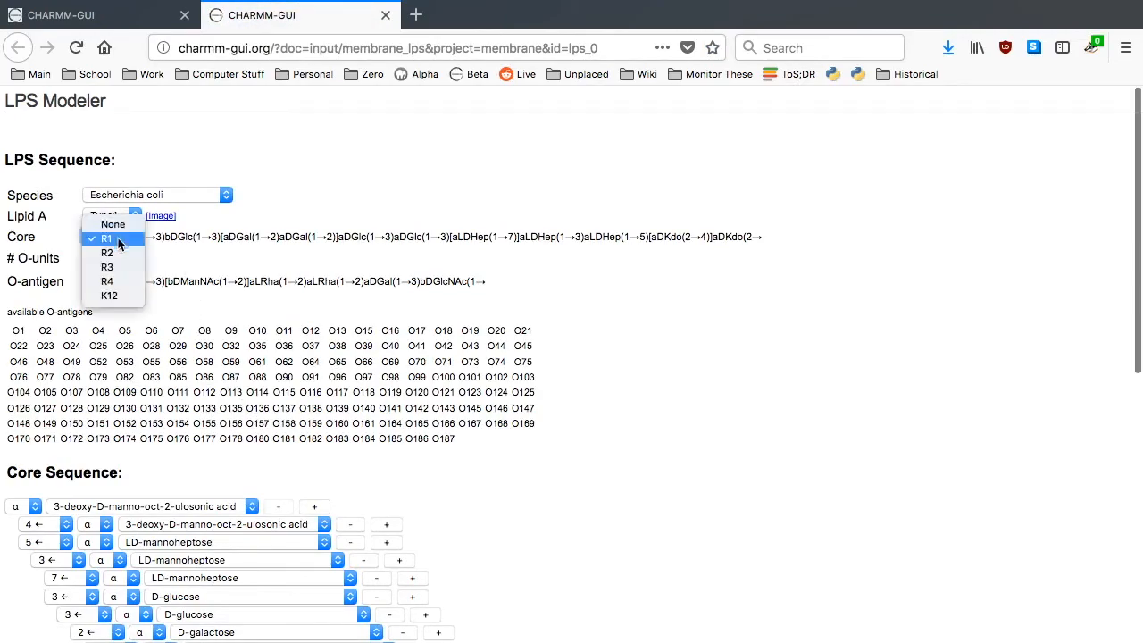
{"action": "left_click", "coordinate": [109, 297]}
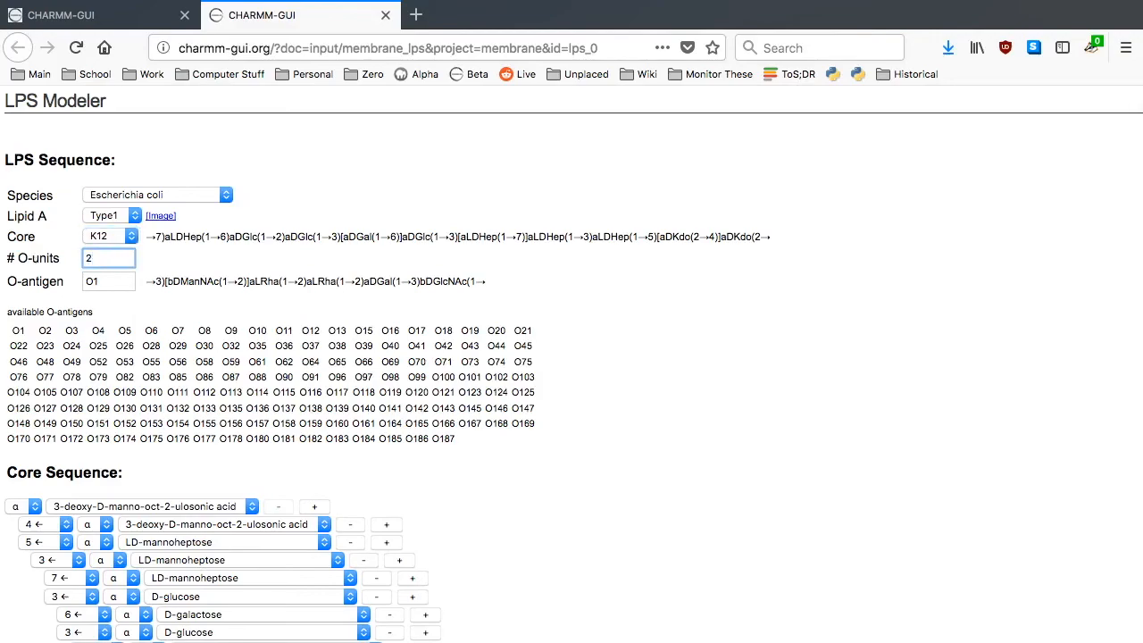
{"action": "left_click", "coordinate": [107, 257]}
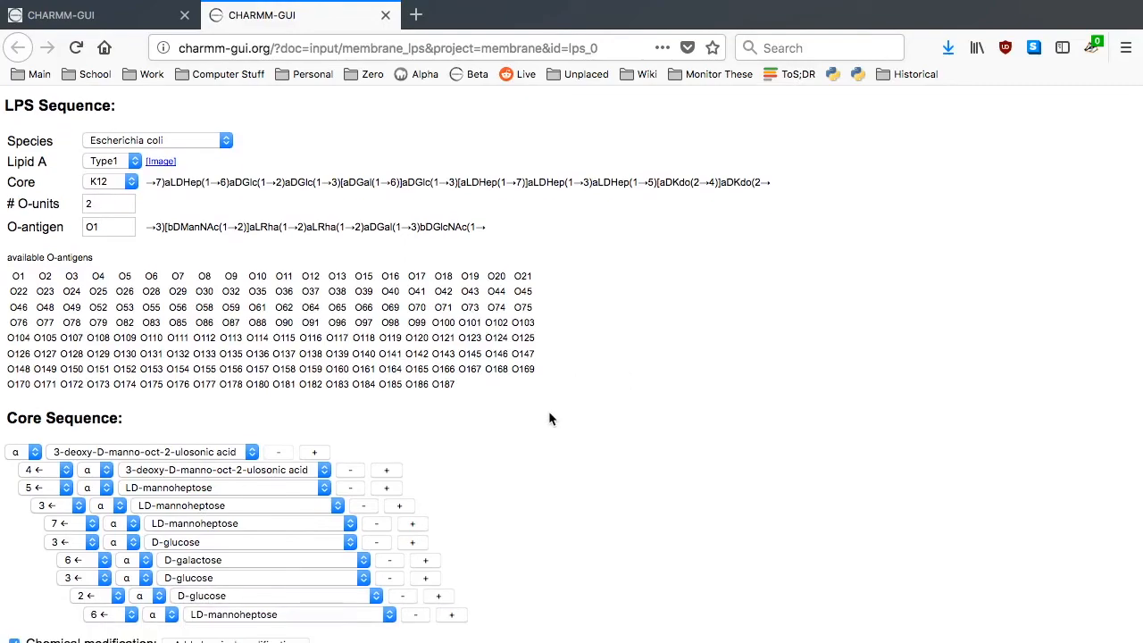
{"action": "left_click", "coordinate": [150, 275]}
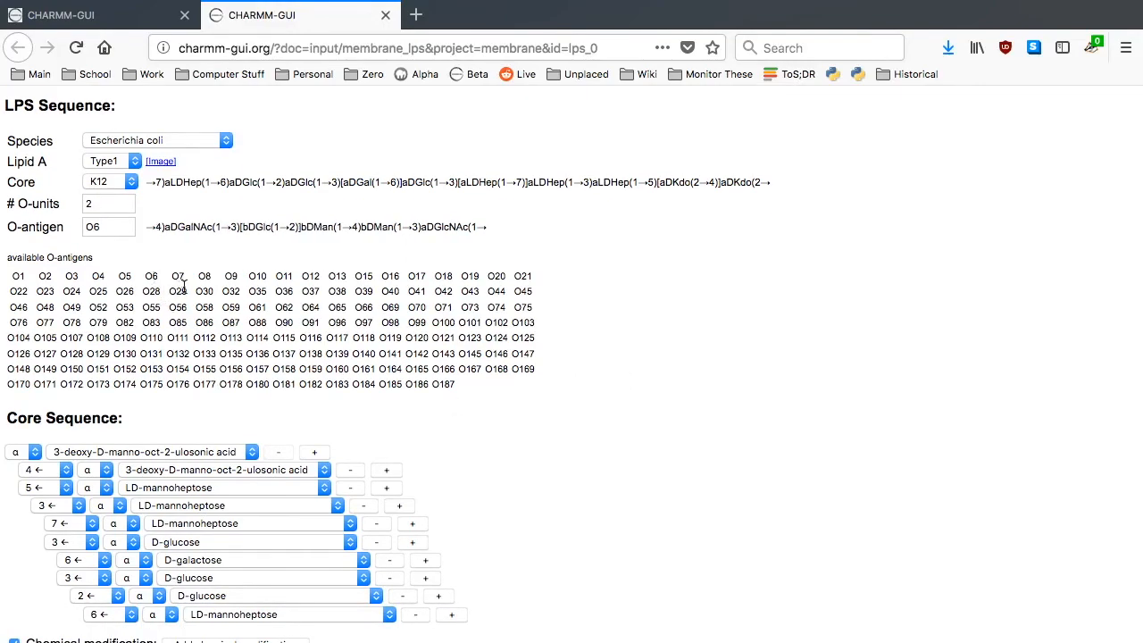
{"action": "scroll", "scroll_direction": "down", "scroll_amount": 3}
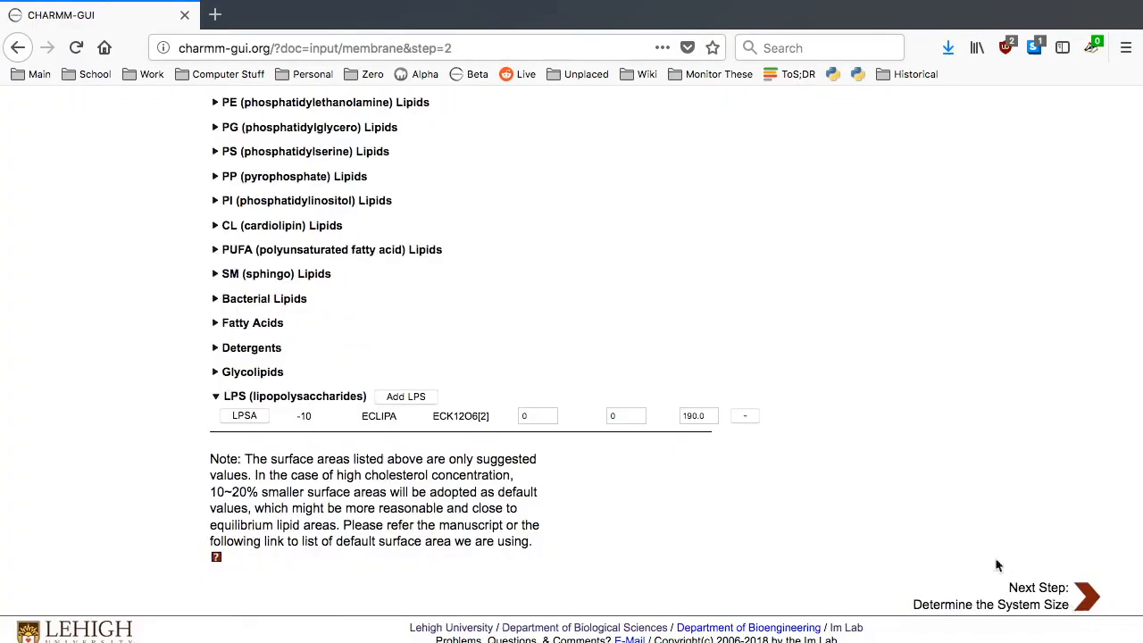
{"action": "mouse_move", "coordinate": [803, 435]}
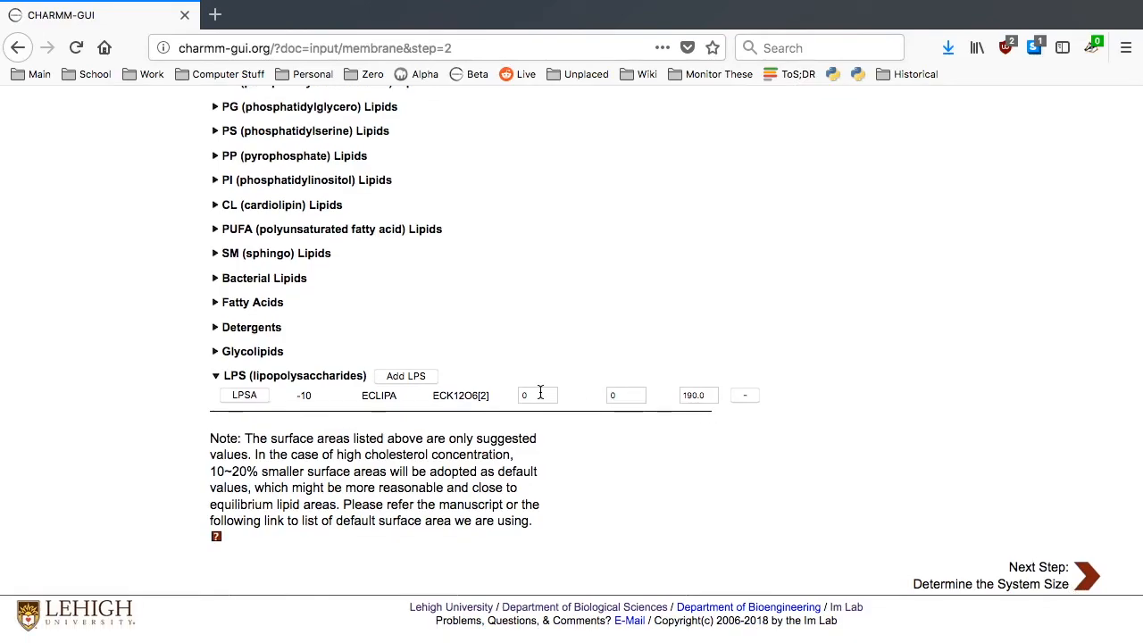
Step: Set the upper leaflet count of the ECK12O6[2] LPS entry to 38
{"action": "type", "text": "38"}
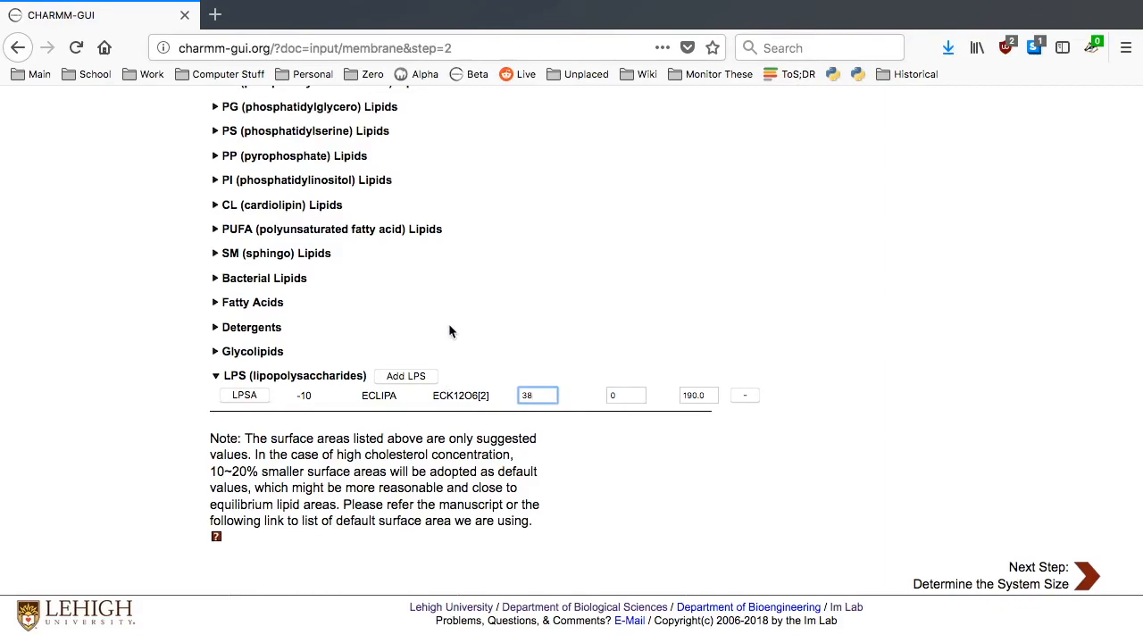
{"action": "left_click", "coordinate": [214, 289]}
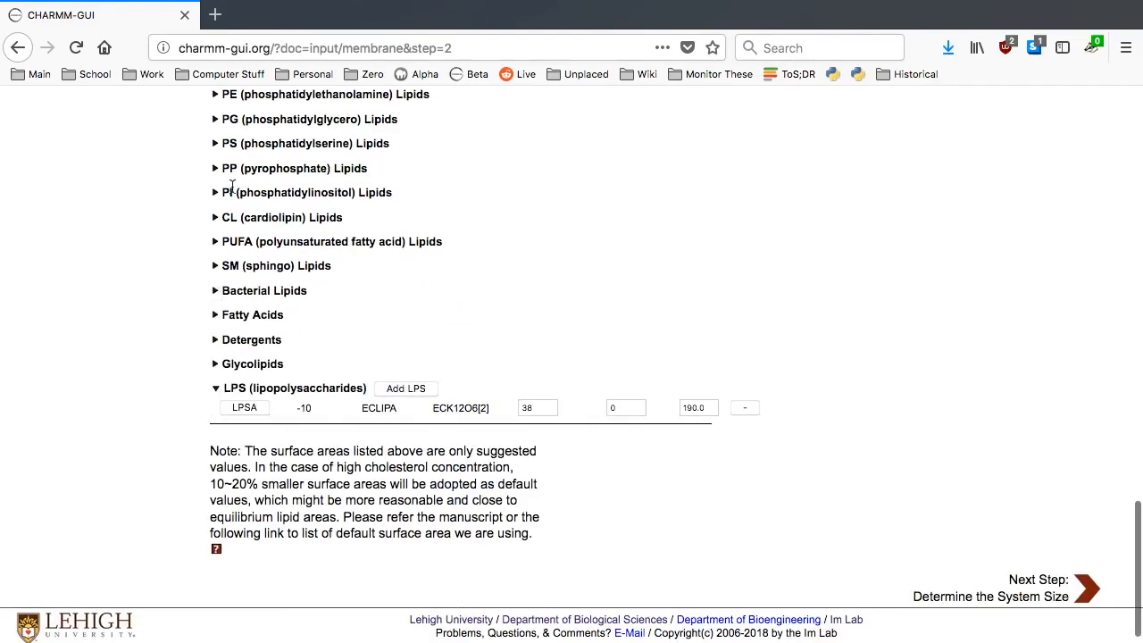
{"action": "left_click", "coordinate": [214, 217]}
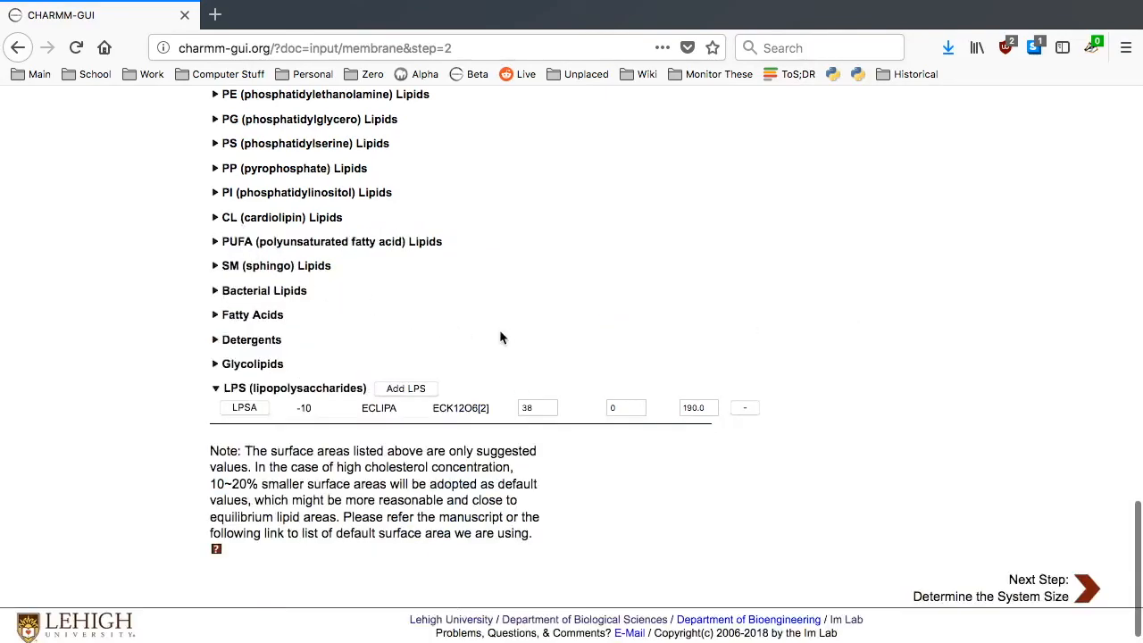
Step: Review the size options and advance to Determine the System Size
{"action": "scroll", "scroll_direction": "up", "scroll_amount": 3}
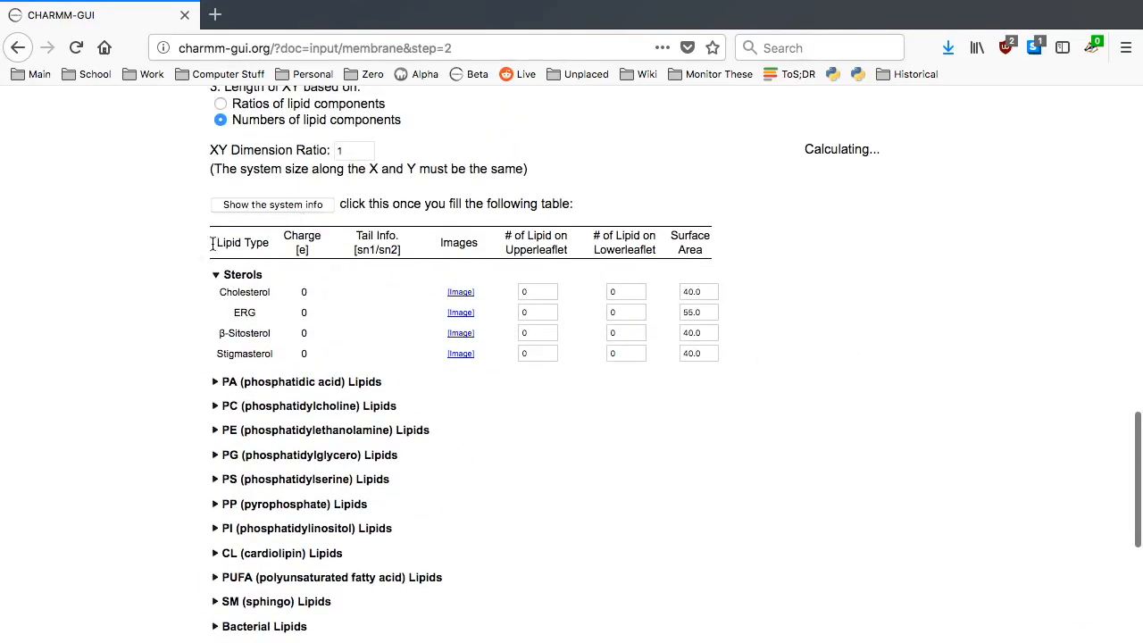
{"action": "scroll", "scroll_direction": "up", "scroll_amount": 3}
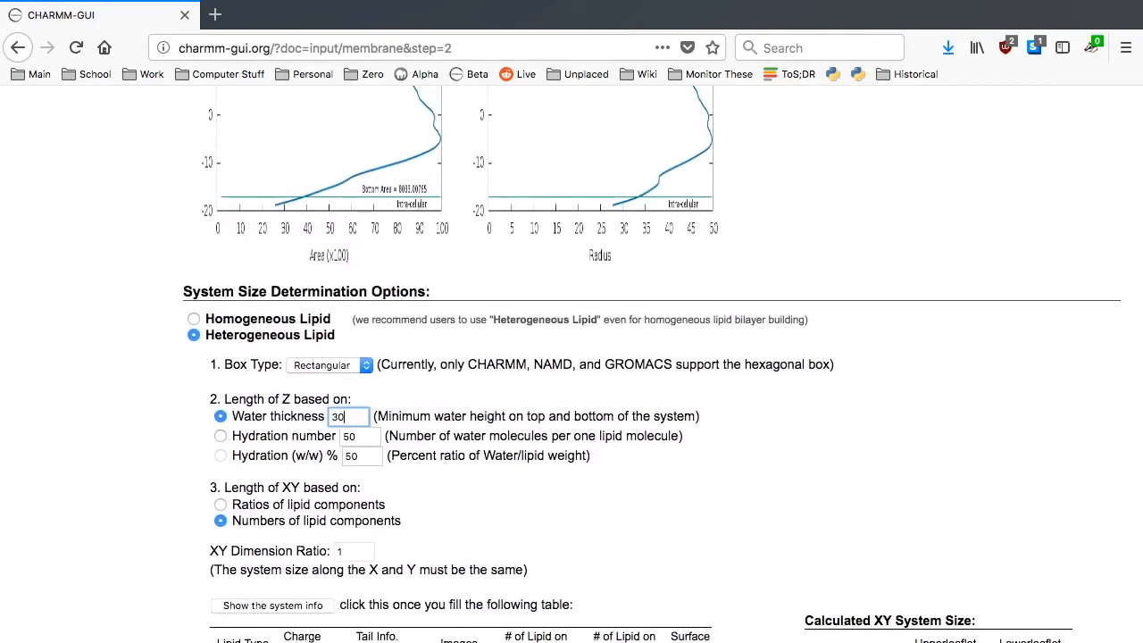
{"action": "scroll", "scroll_direction": "down", "scroll_amount": 3}
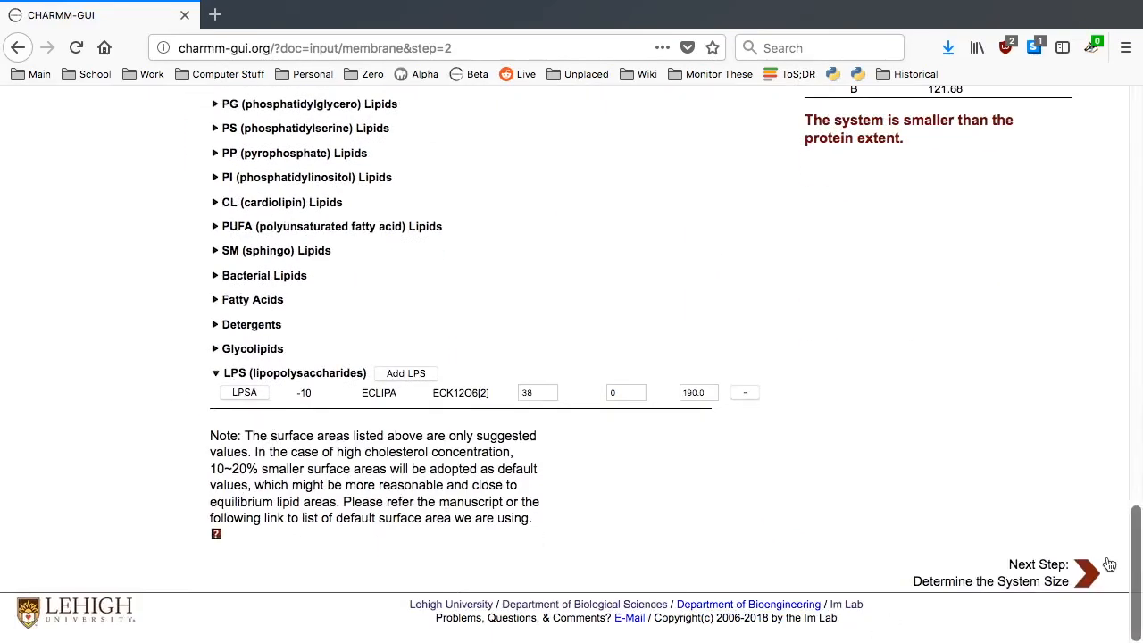
{"action": "left_click", "coordinate": [1085, 572]}
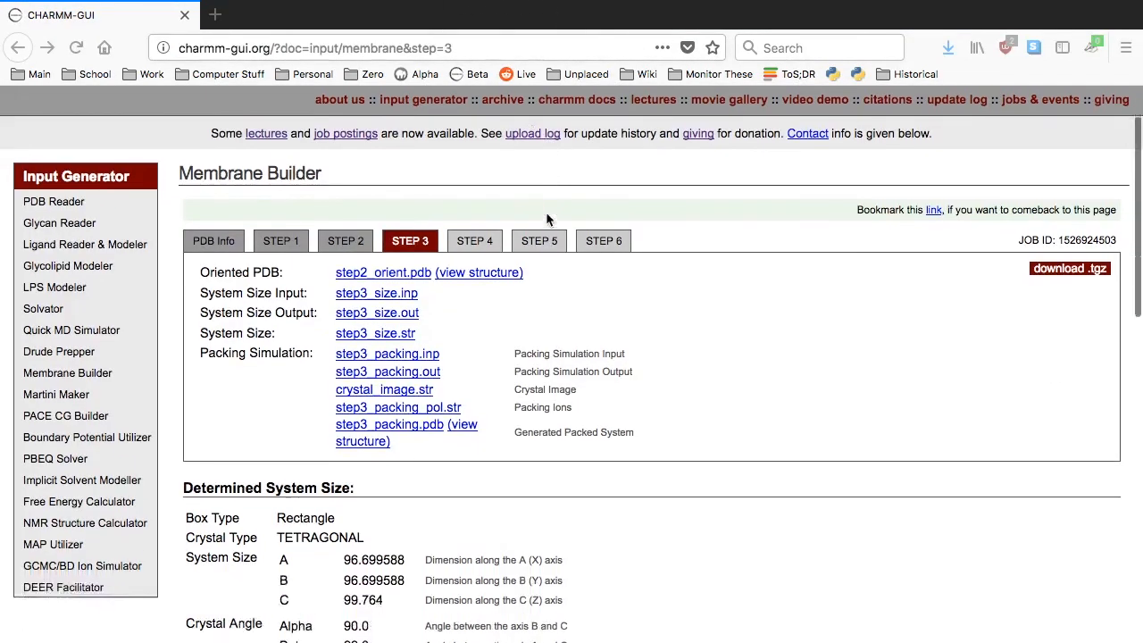
Step: Download step2.1_pore.pdb from the Pore Water Options and confirm the Firefox download
{"action": "scroll", "scroll_direction": "down", "scroll_amount": 3}
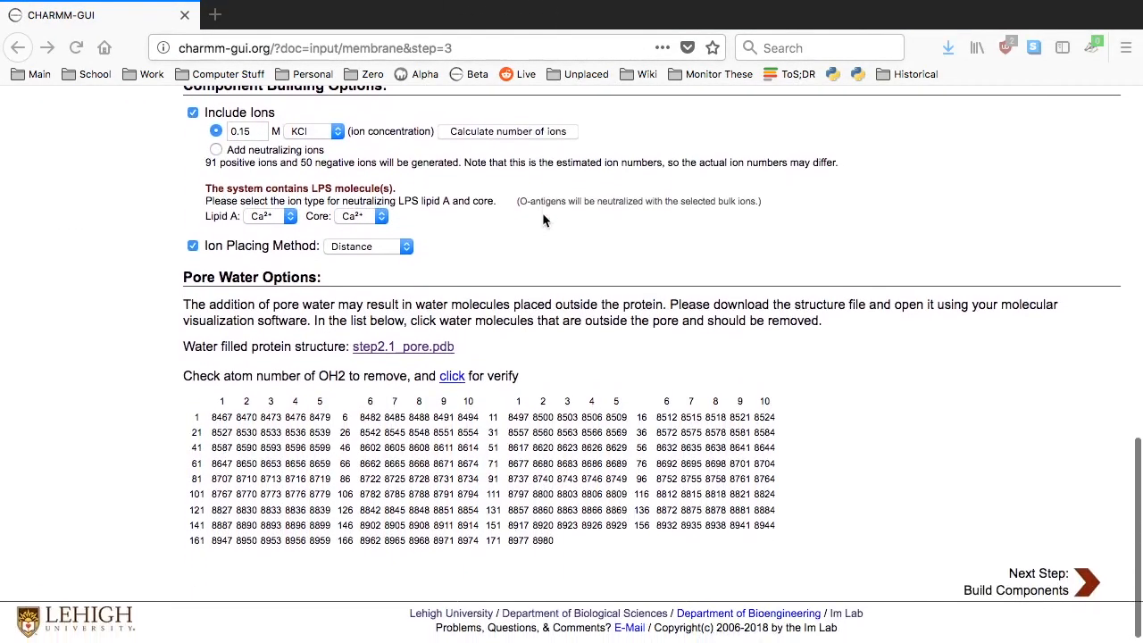
{"action": "left_click", "coordinate": [404, 346]}
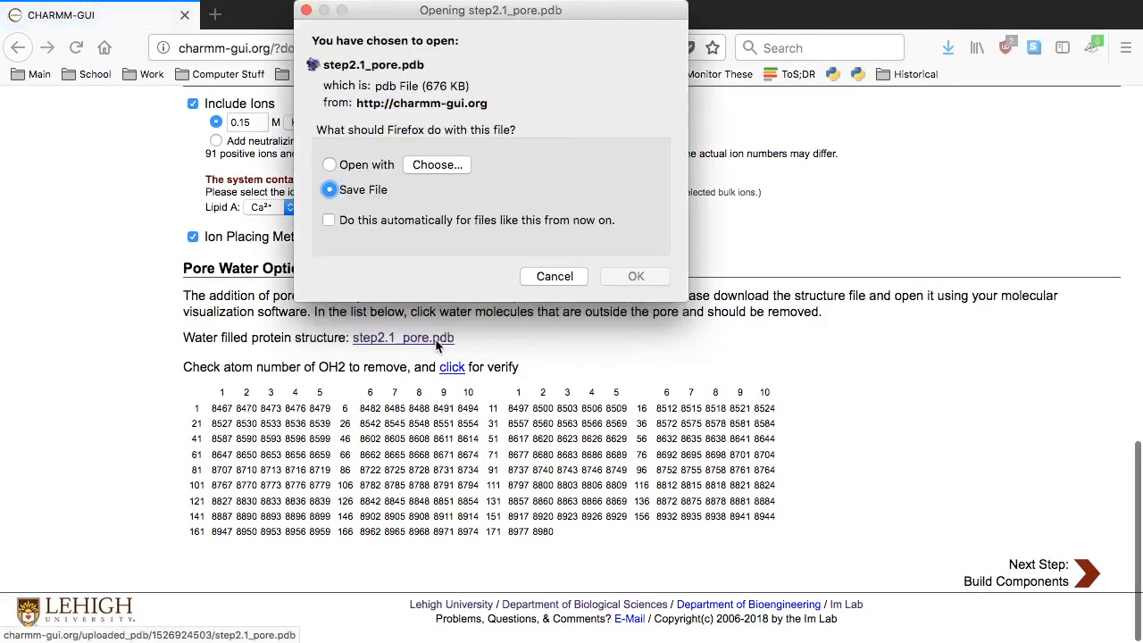
{"action": "left_click", "coordinate": [635, 275]}
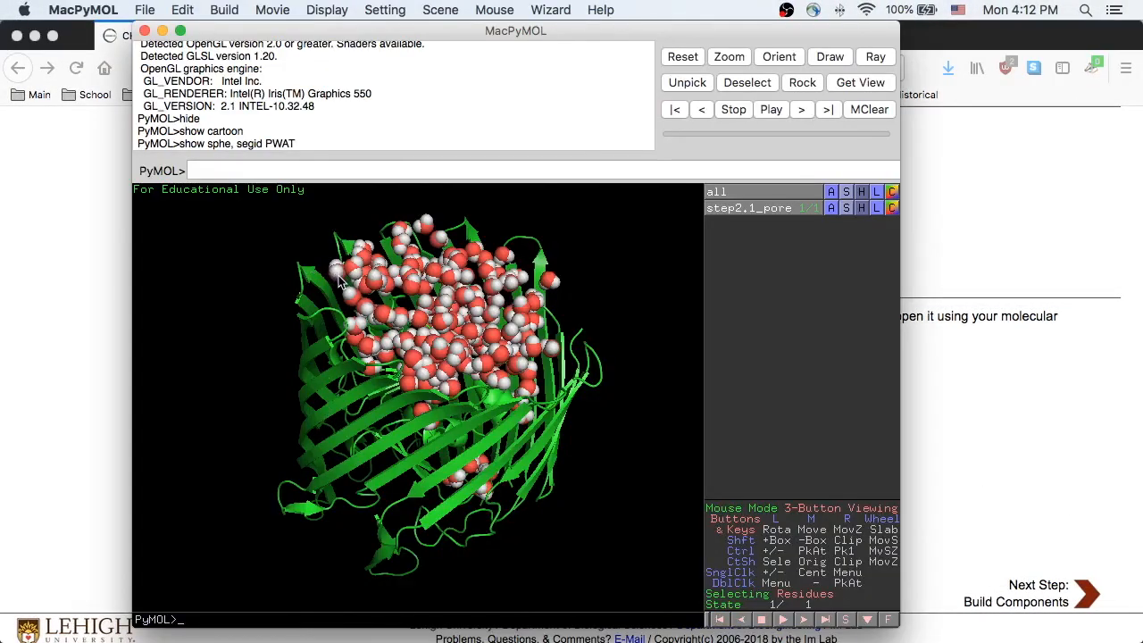
Step: Pick one pore water molecule in the PyMOL view of the BtuB cartoon with PWAT spheres
{"action": "left_click", "coordinate": [339, 282]}
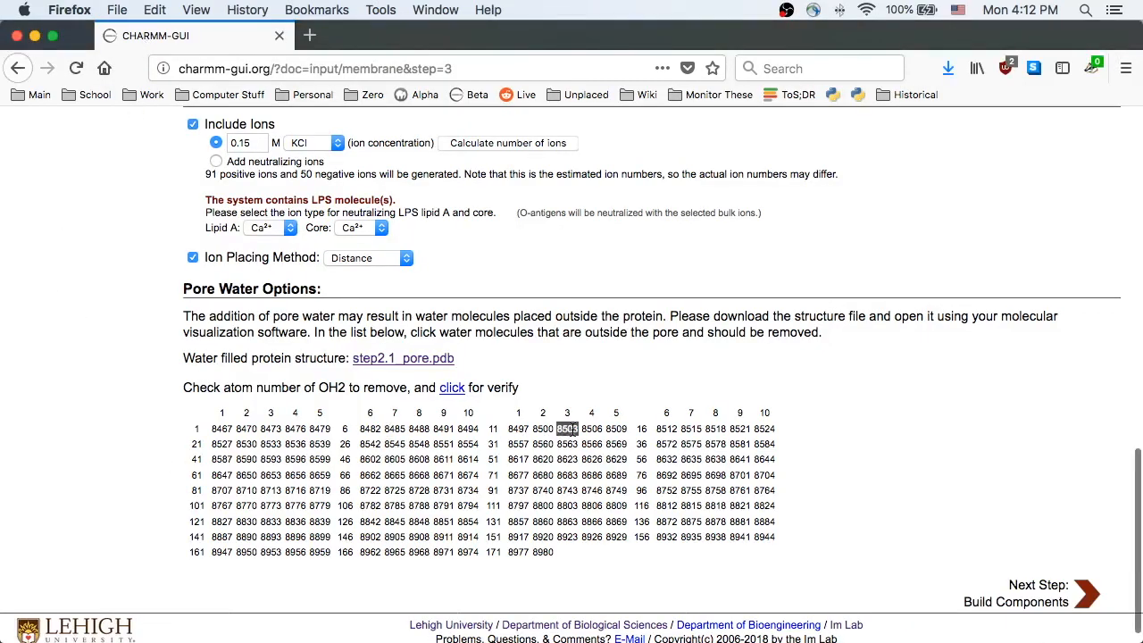
Step: Scroll past the OH2 removal table with atom 8503 marked for removal
{"action": "scroll", "scroll_direction": "down", "scroll_amount": 3}
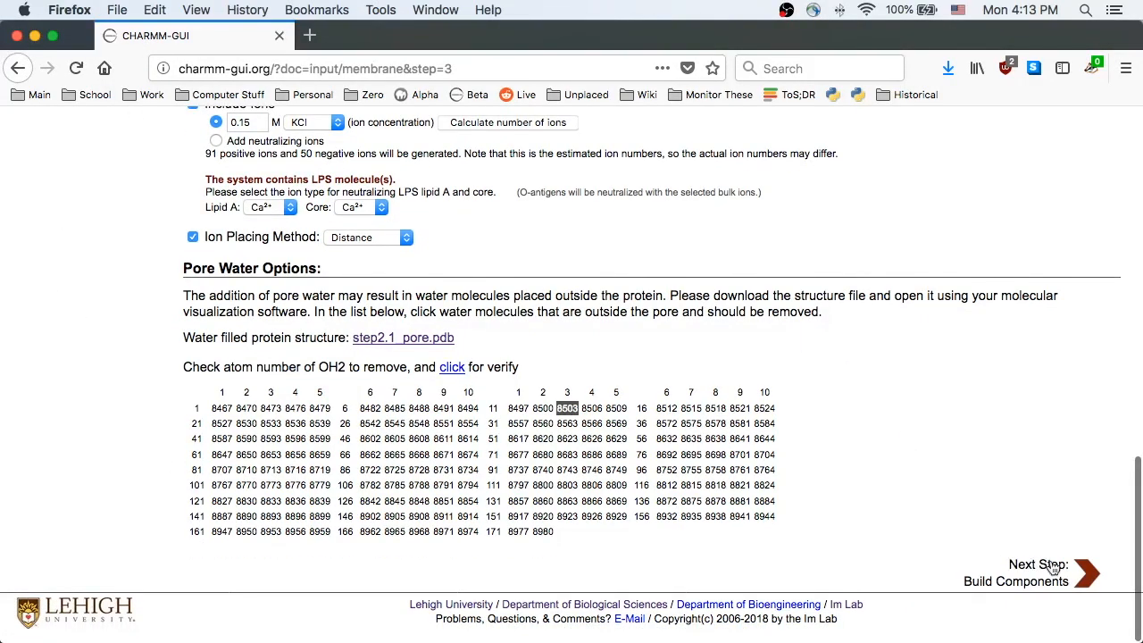